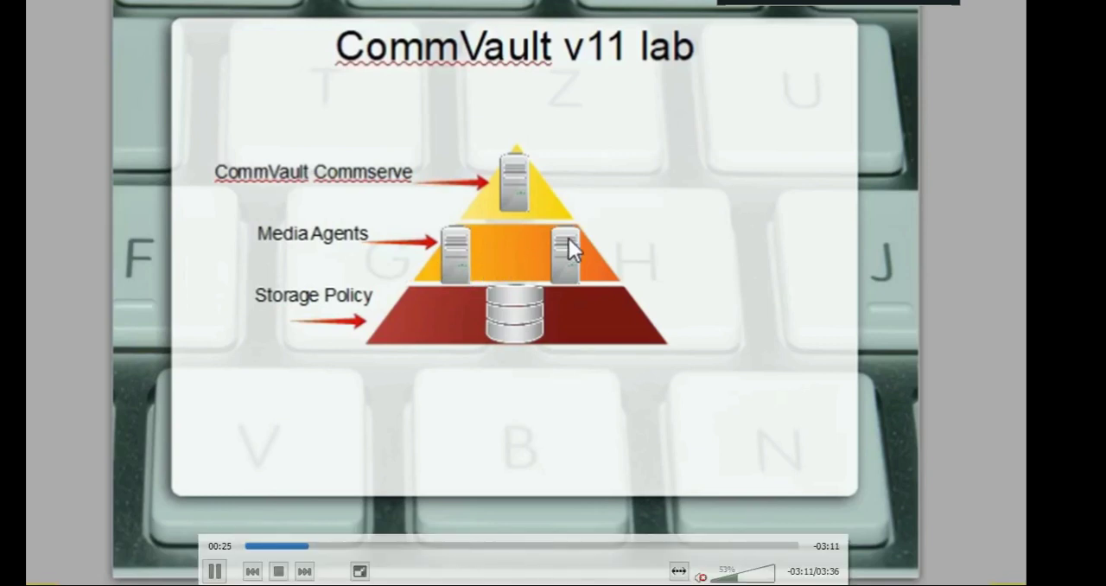
mouse_move(568, 285)
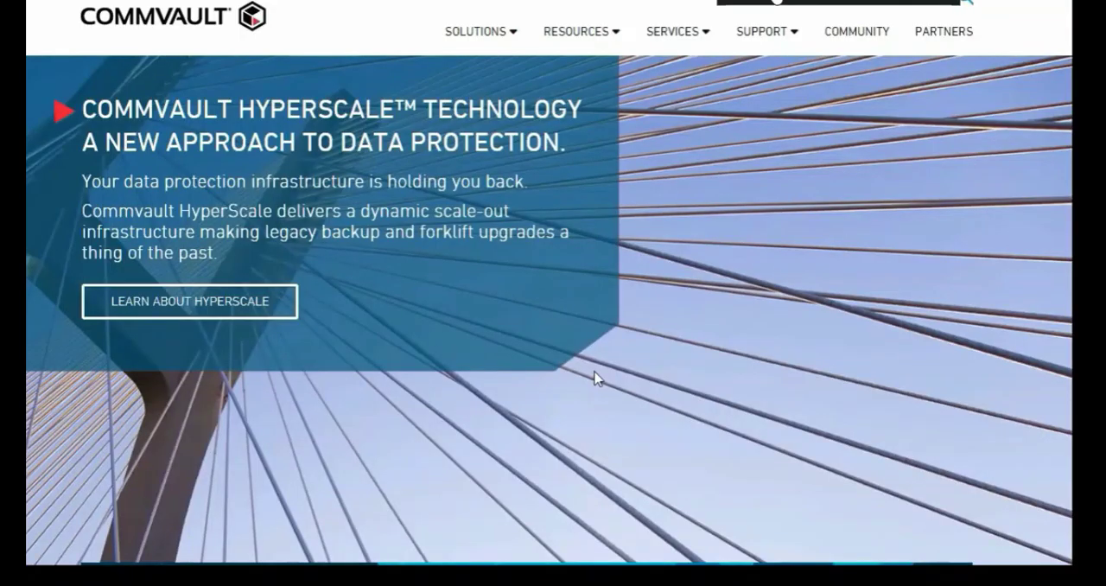
mouse_move(743, 137)
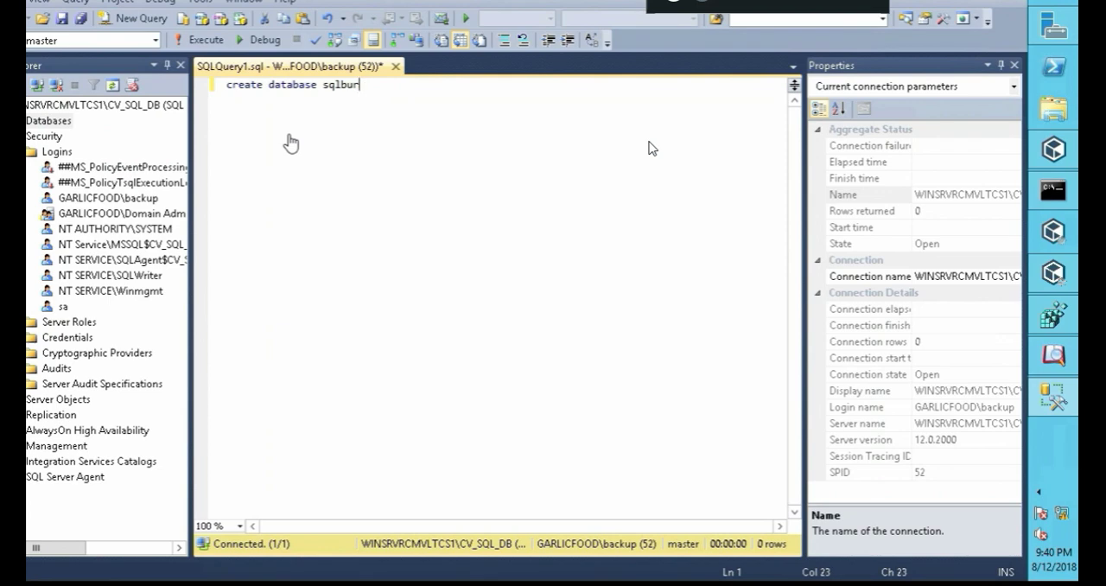
Finish the query 'create database sqlburestore' in the SQLQuery1 editor and execute it.
type("estore")
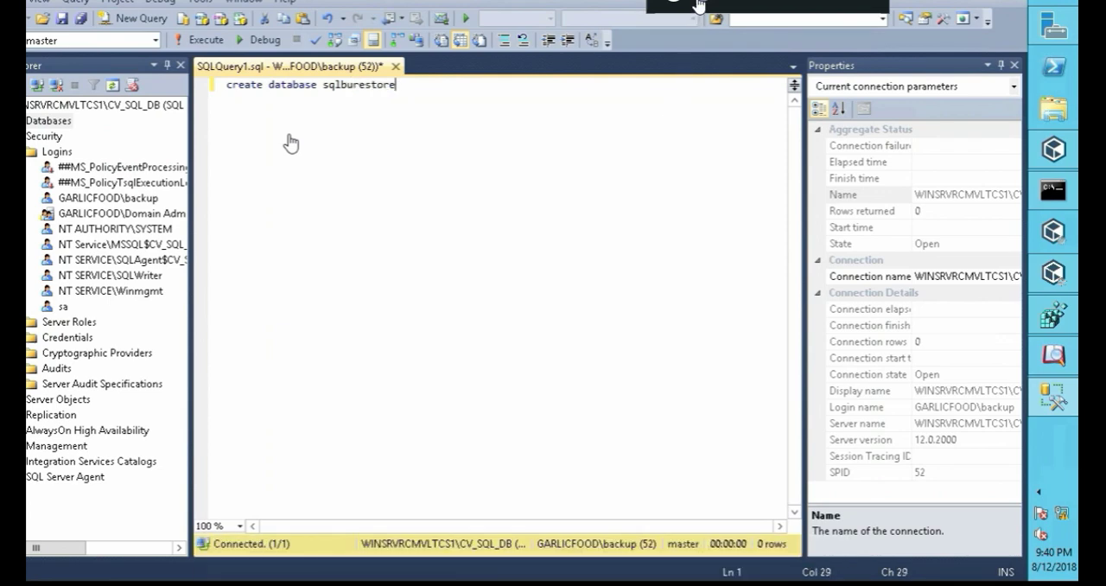
left_click(205, 46)
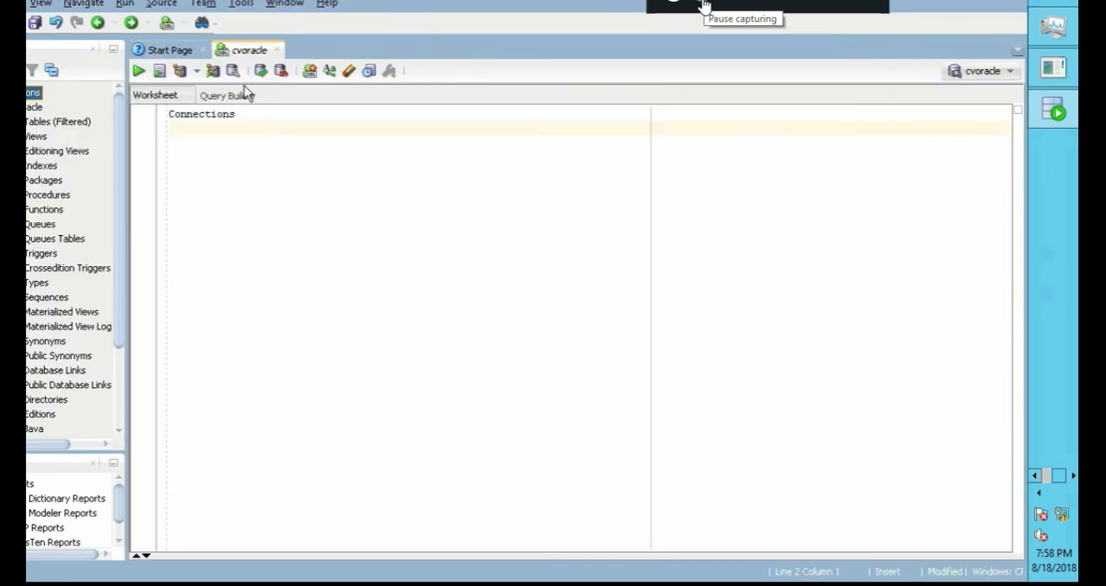
left_click(57, 121)
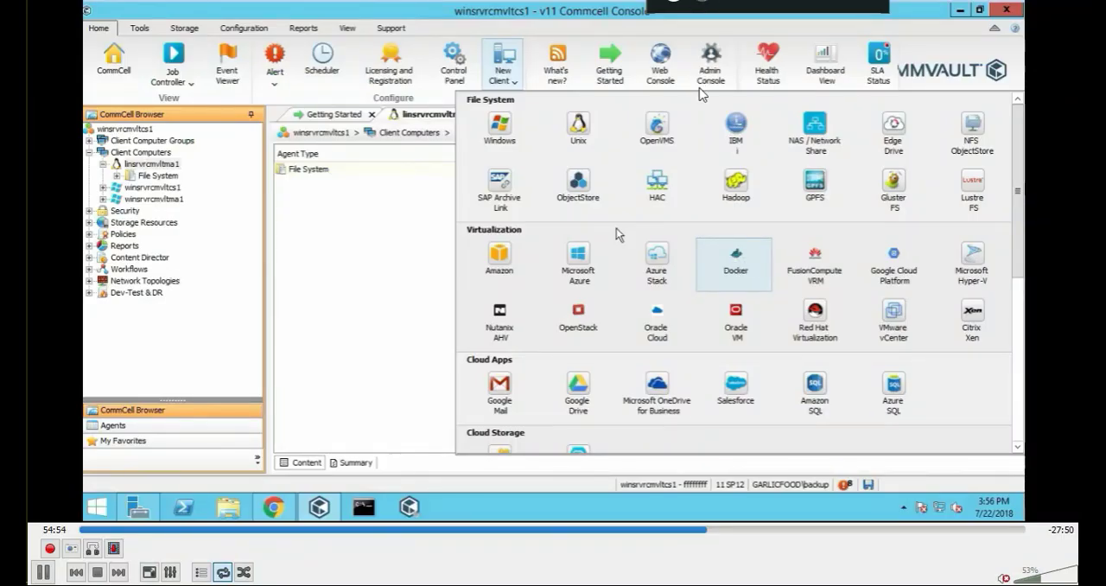
left_click(735, 259)
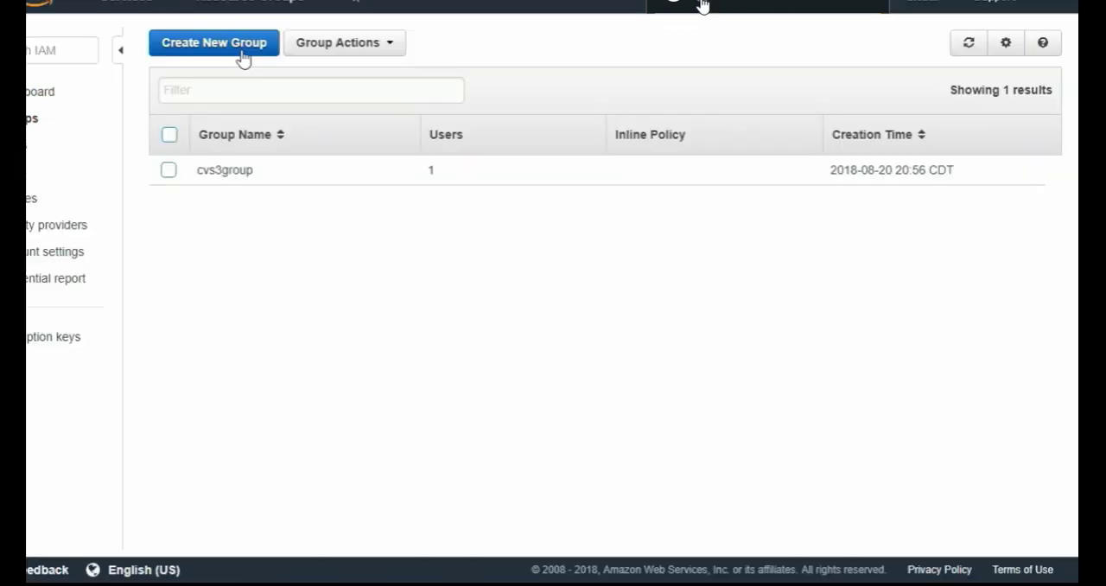
Show the cvs3bucket1 S3 bucket contents with versions and delete markers and review the listing.
left_click(214, 42)
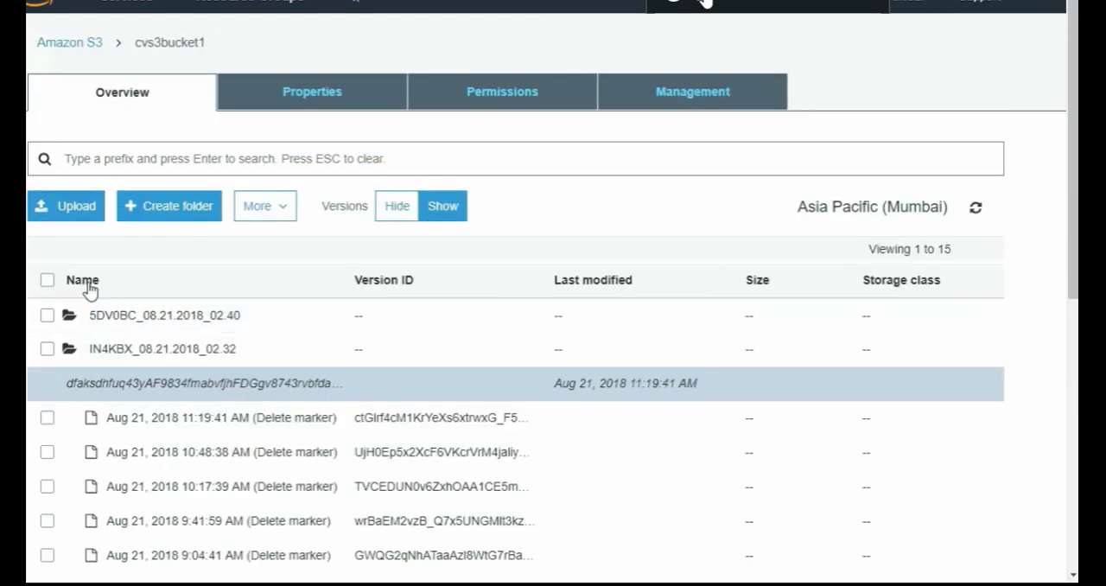
scroll("down", 3)
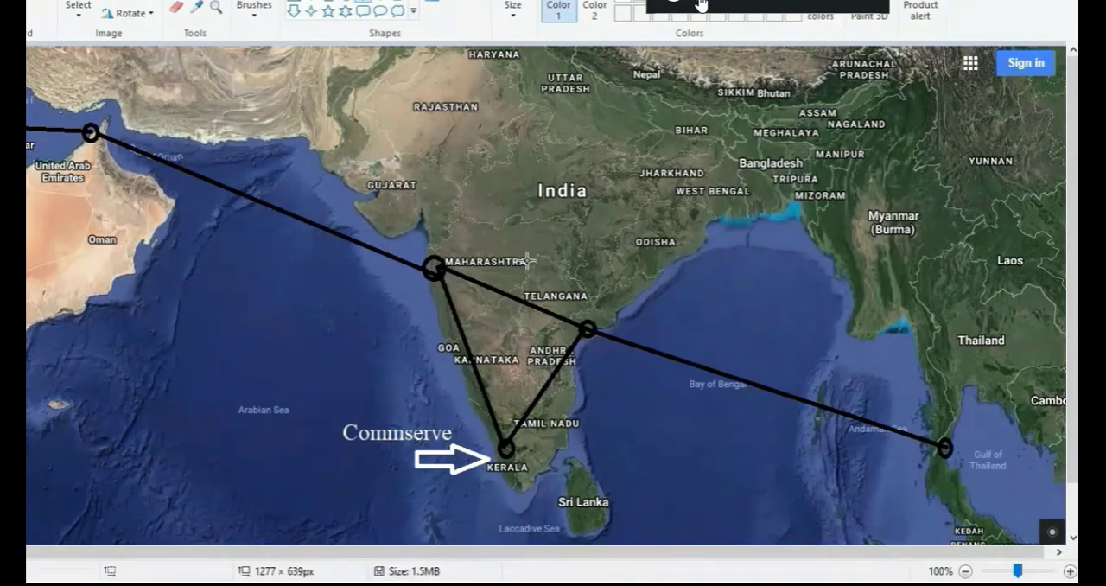
mouse_move(520, 190)
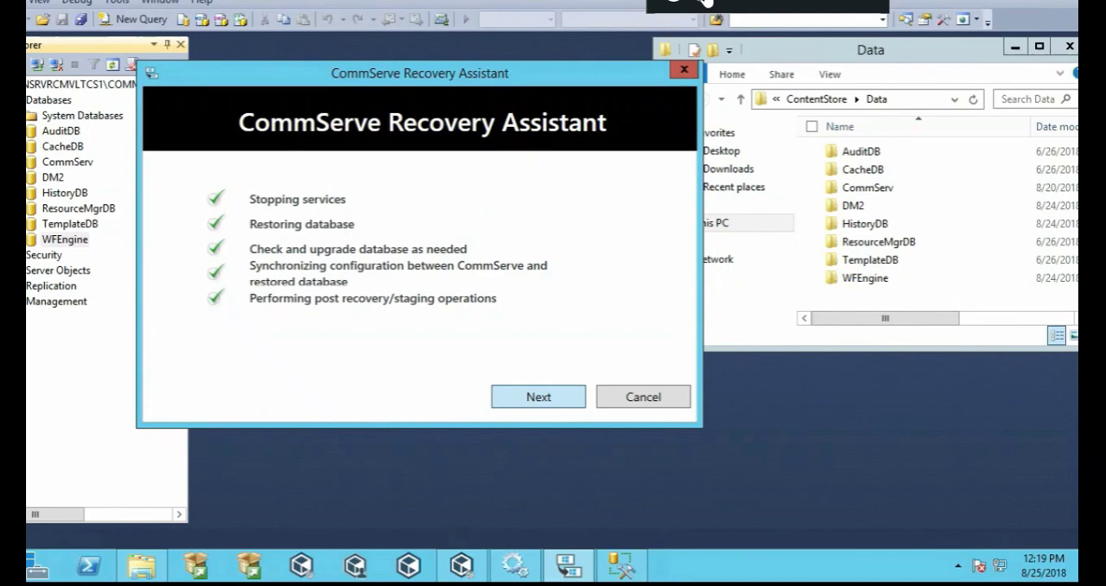
left_click(537, 397)
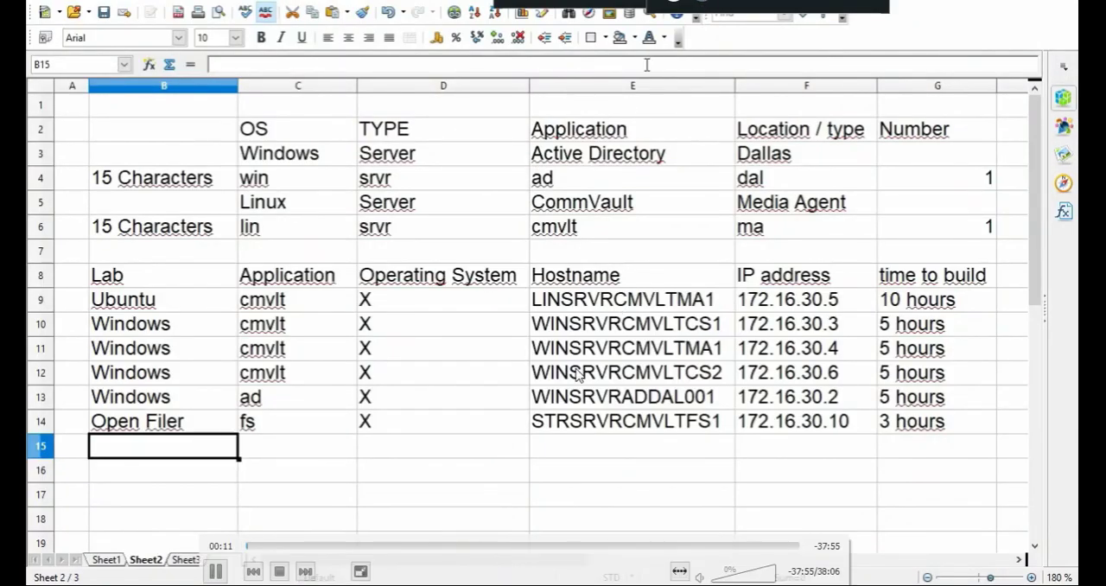
mouse_move(695, 22)
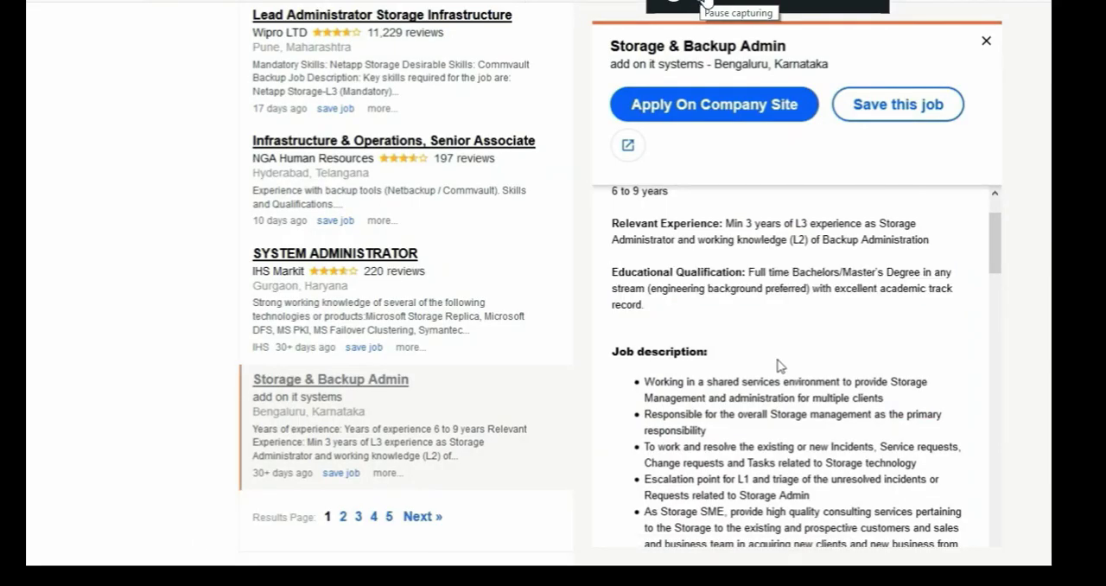
mouse_move(758, 367)
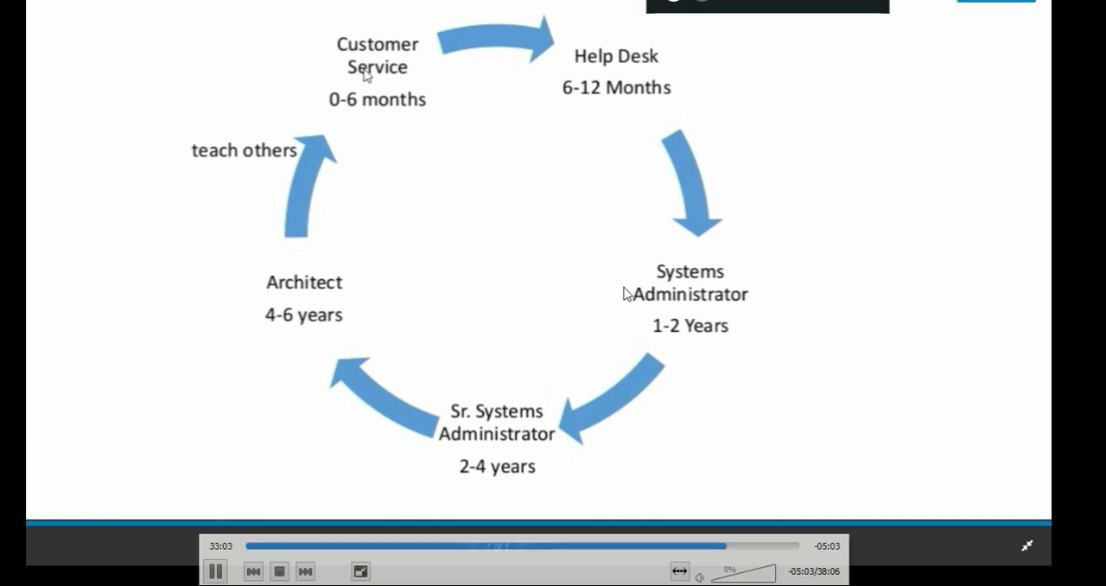
mouse_move(382, 68)
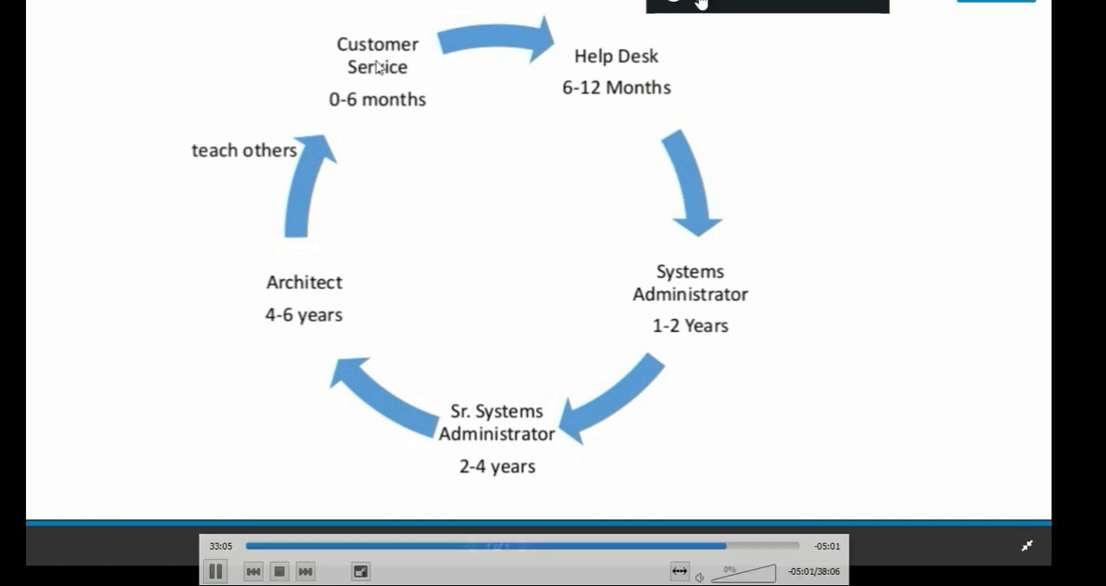